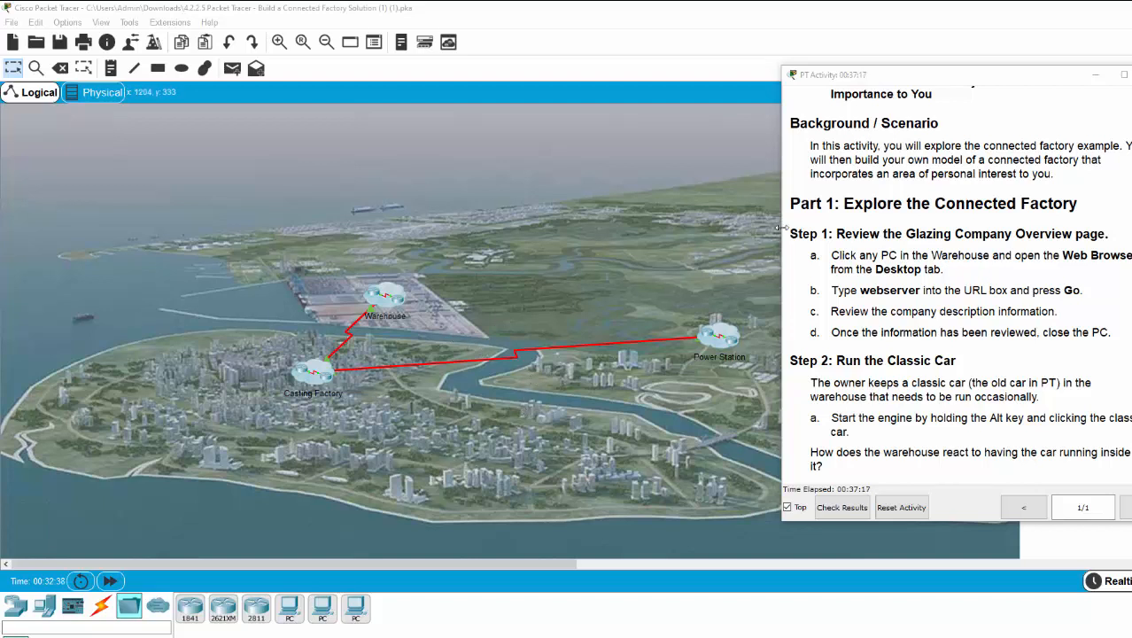
mouse_move(976, 274)
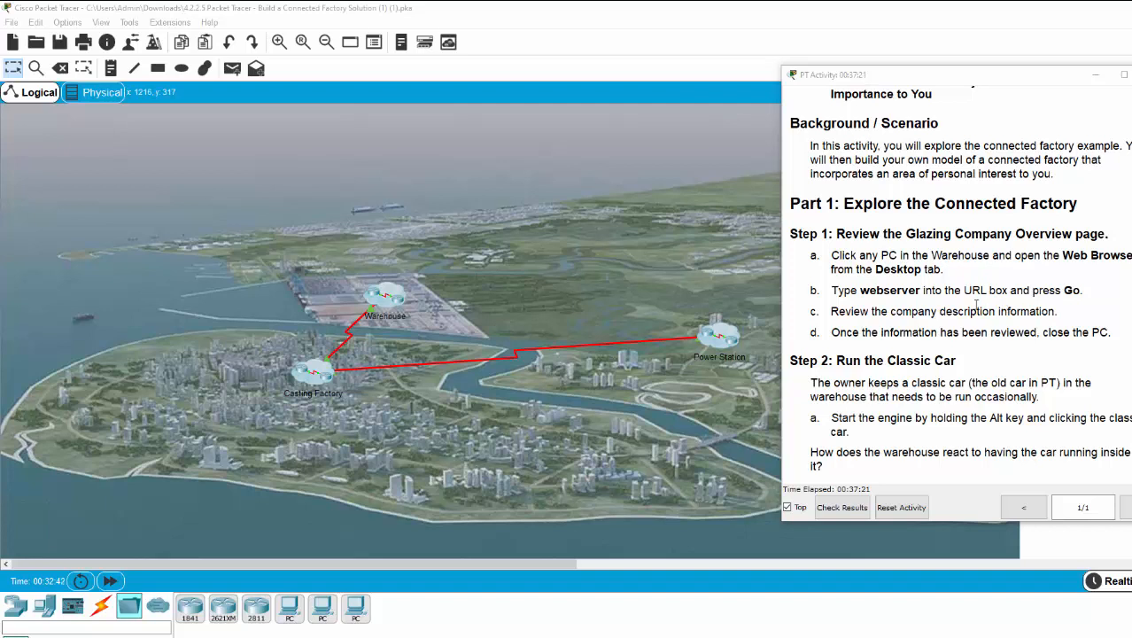
mouse_move(847, 253)
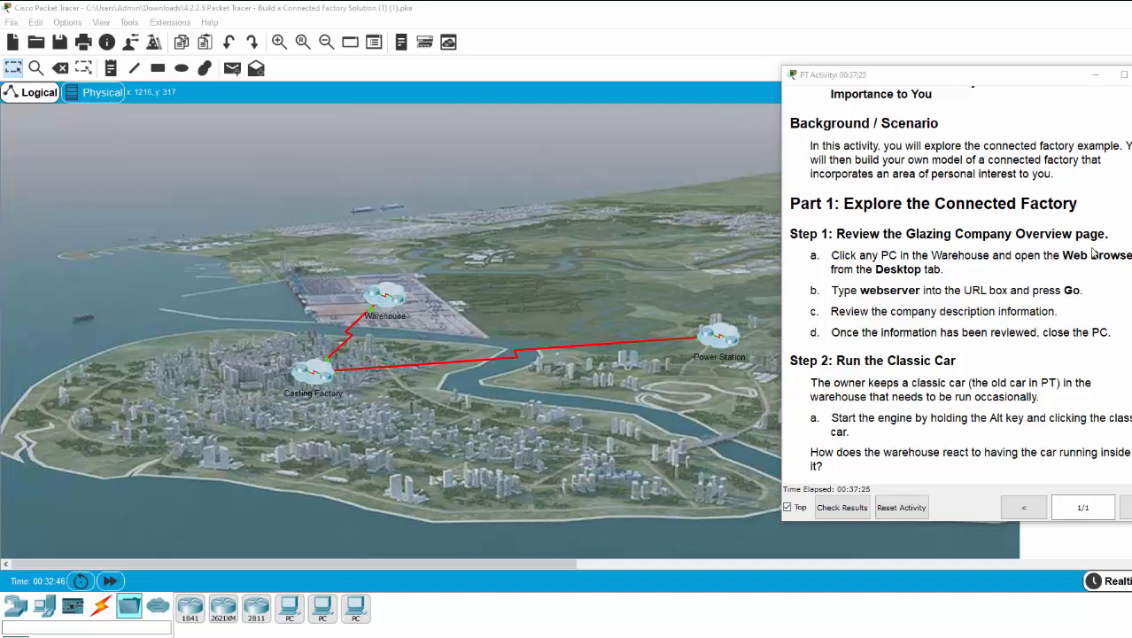
mouse_move(396, 306)
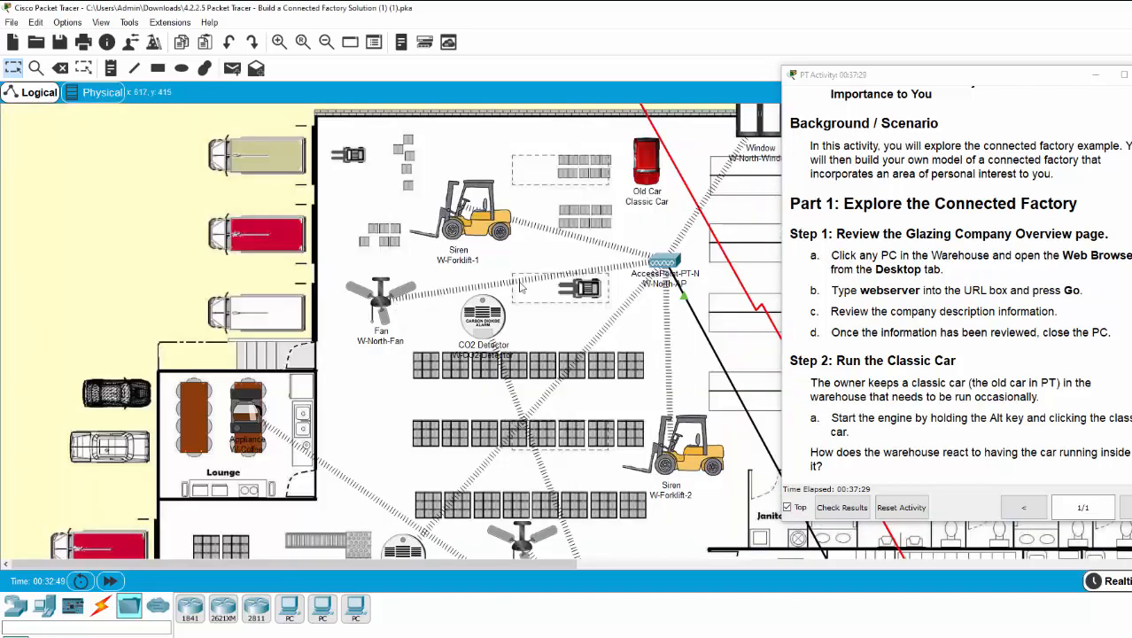
Scroll down through the Warehouse floor plan to look over its devices
scroll("down", 3)
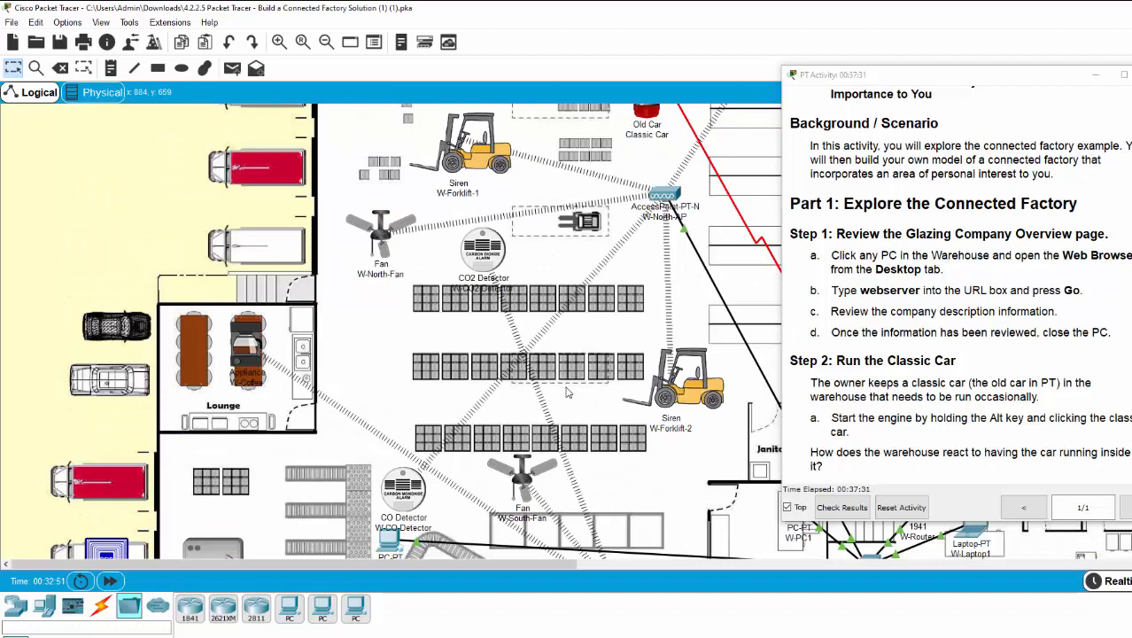
scroll("down", 3)
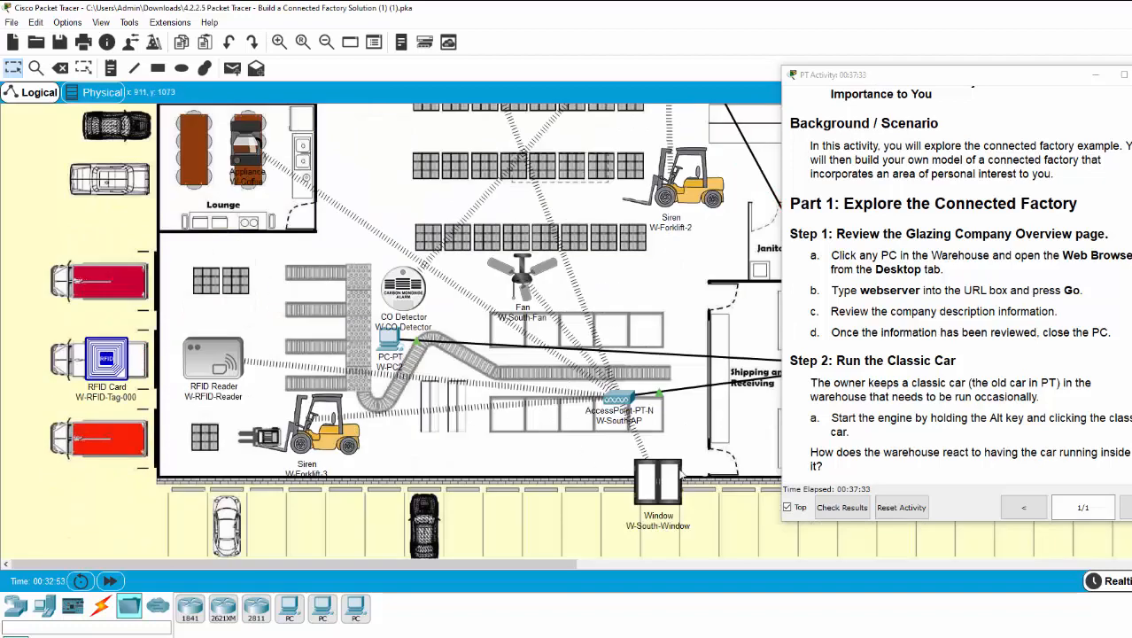
left_click(1121, 74)
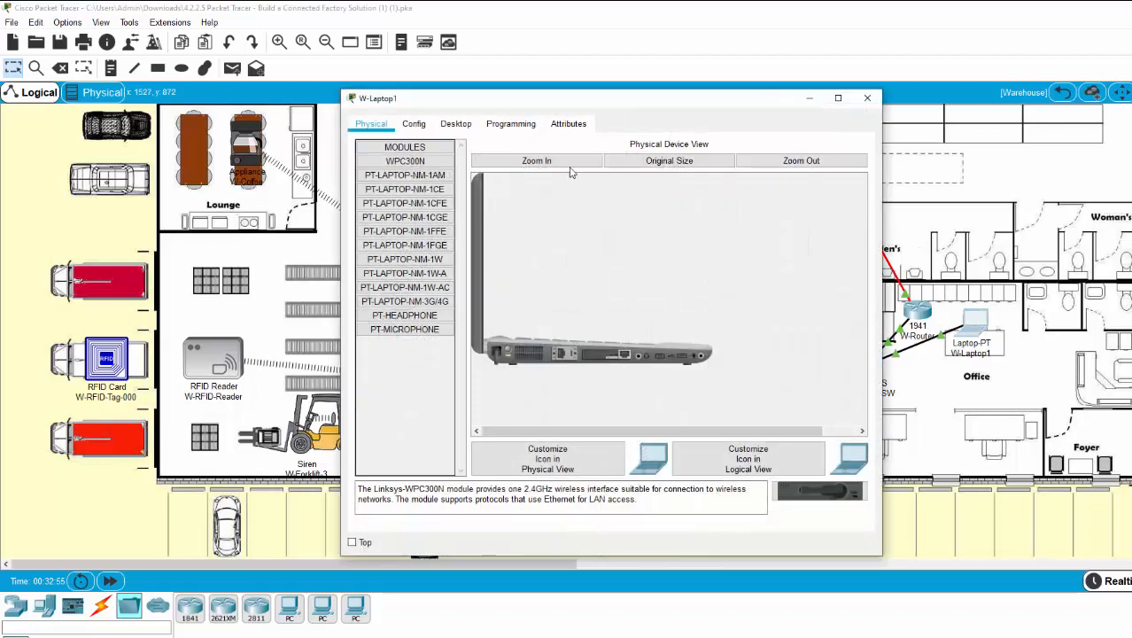
left_click(456, 123)
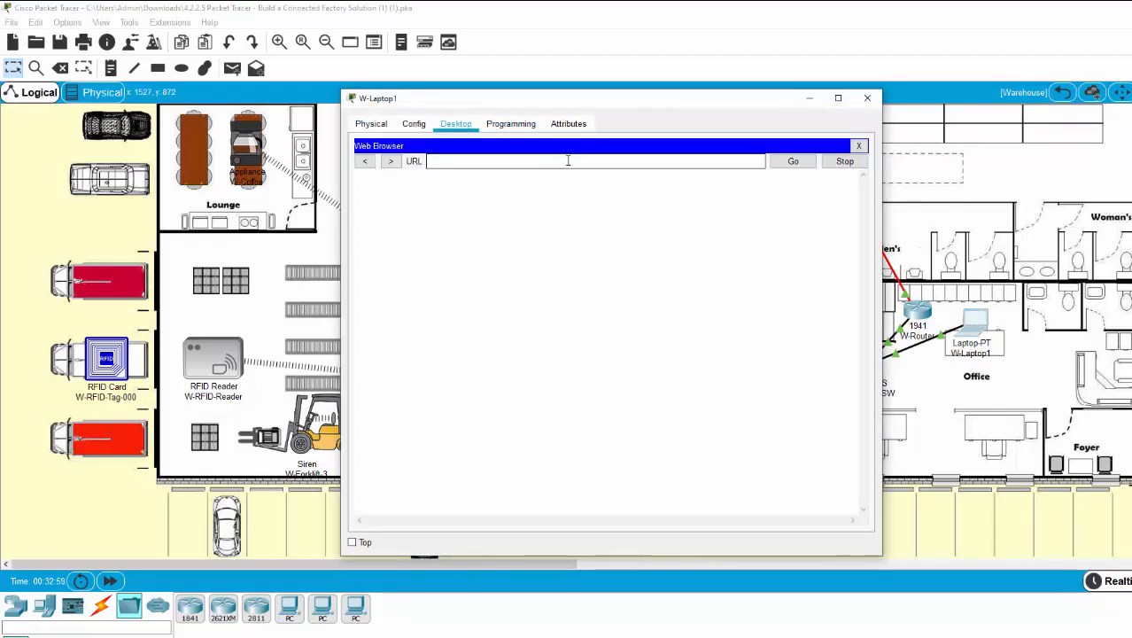
type("webserve")
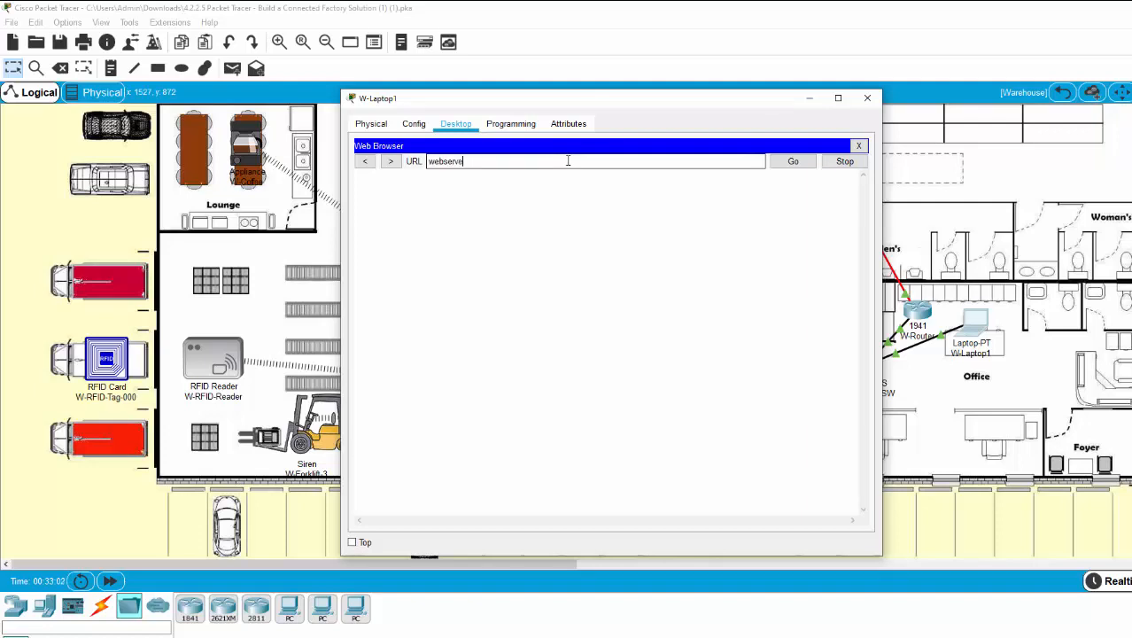
type("http://webserver")
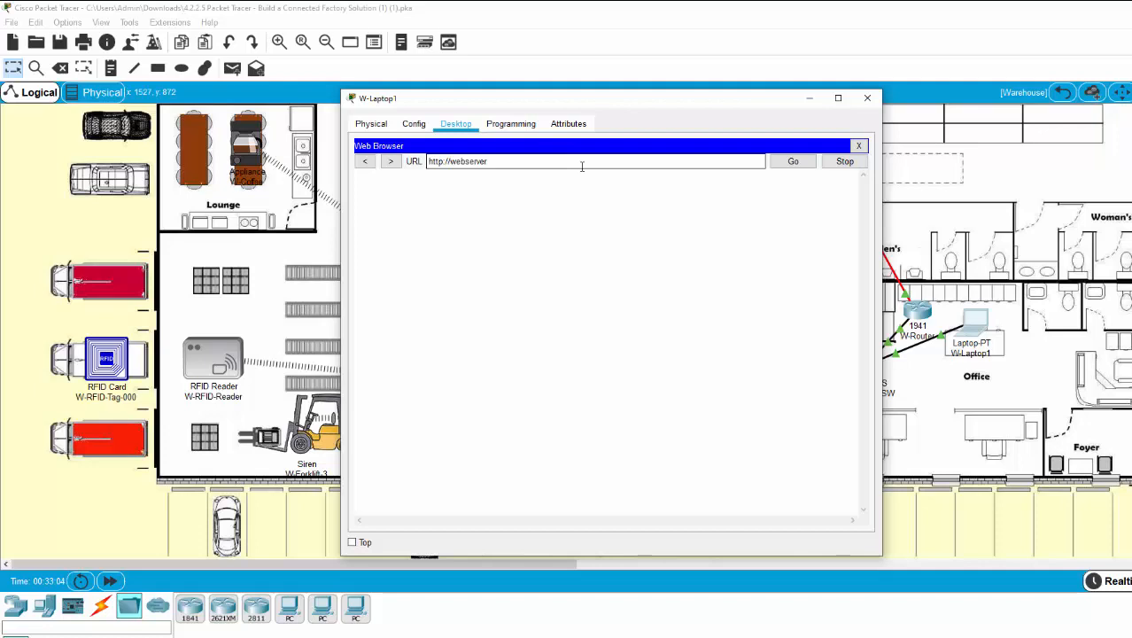
left_click(793, 160)
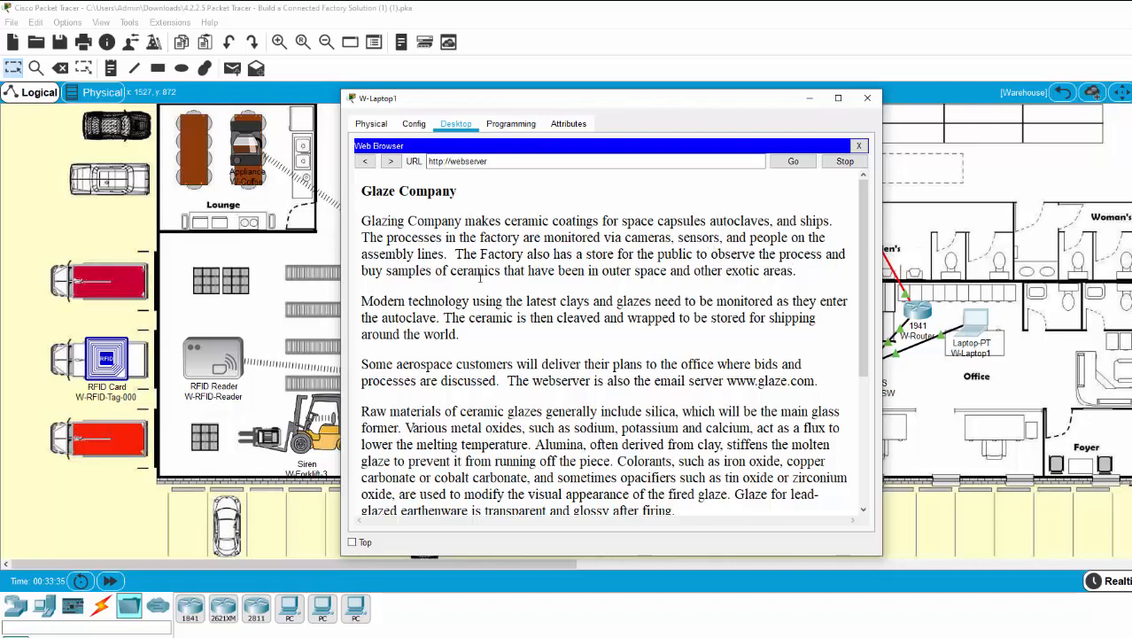
mouse_move(594, 272)
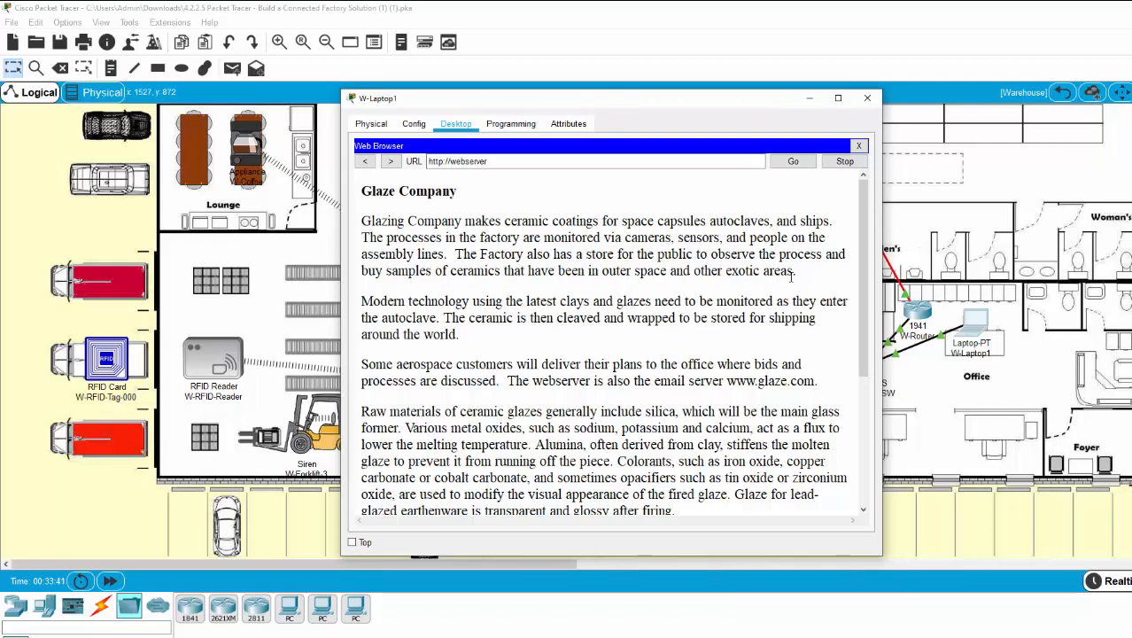
Scroll down the Glaze Company overview page to read its description
scroll("down", 3)
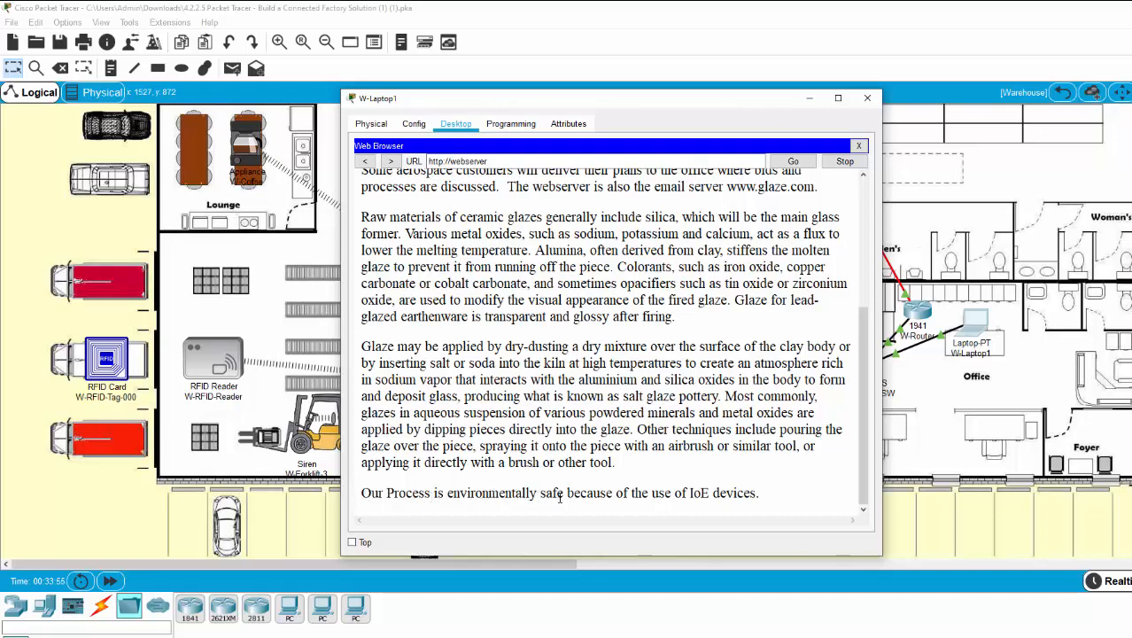
mouse_move(688, 496)
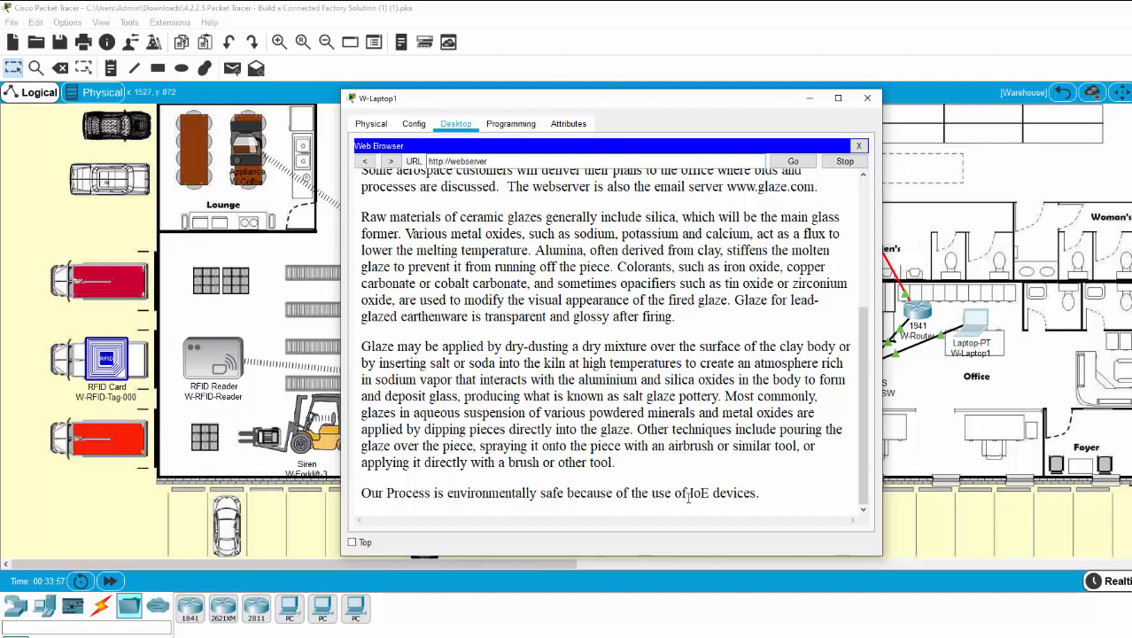
mouse_move(771, 501)
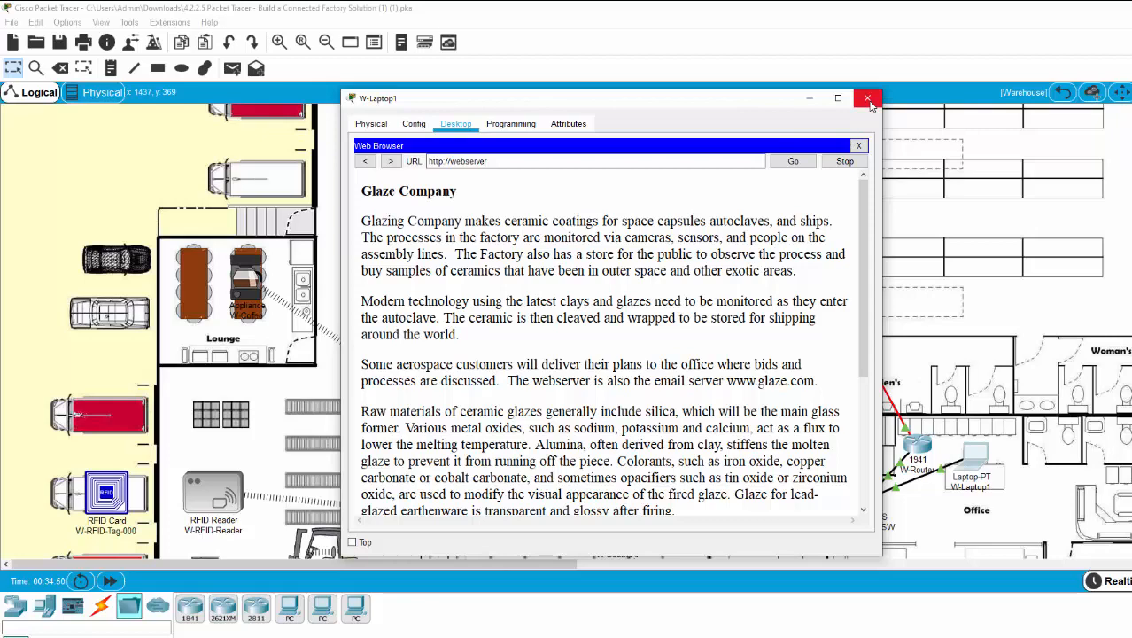
mouse_move(873, 105)
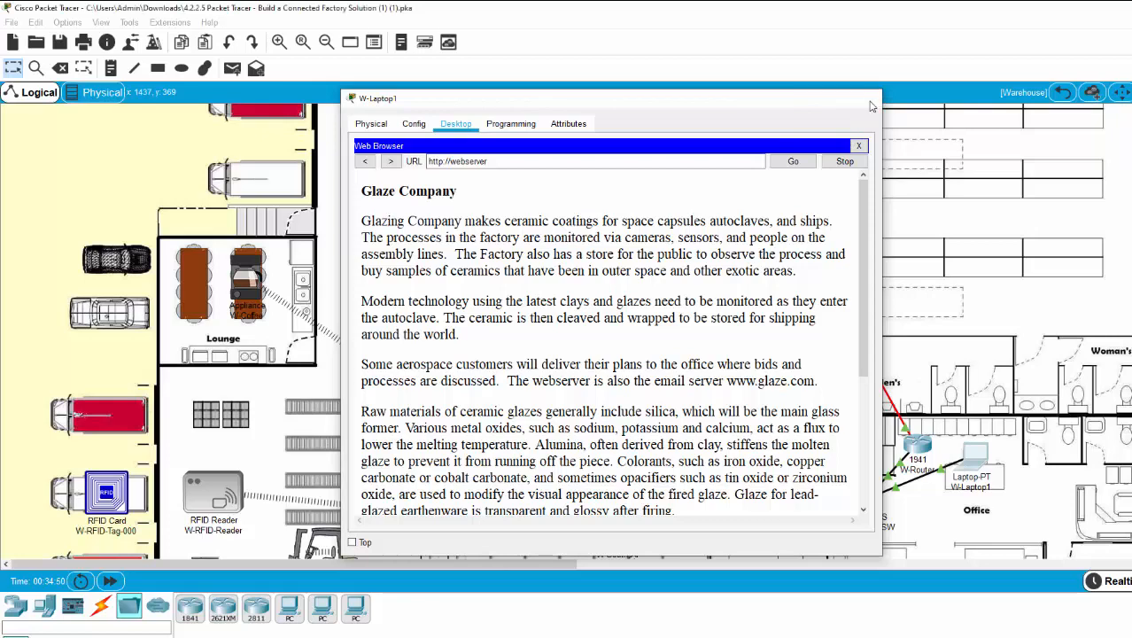
Close W-Laptop1 and scroll the workspace to the Old Car area
left_click(857, 145)
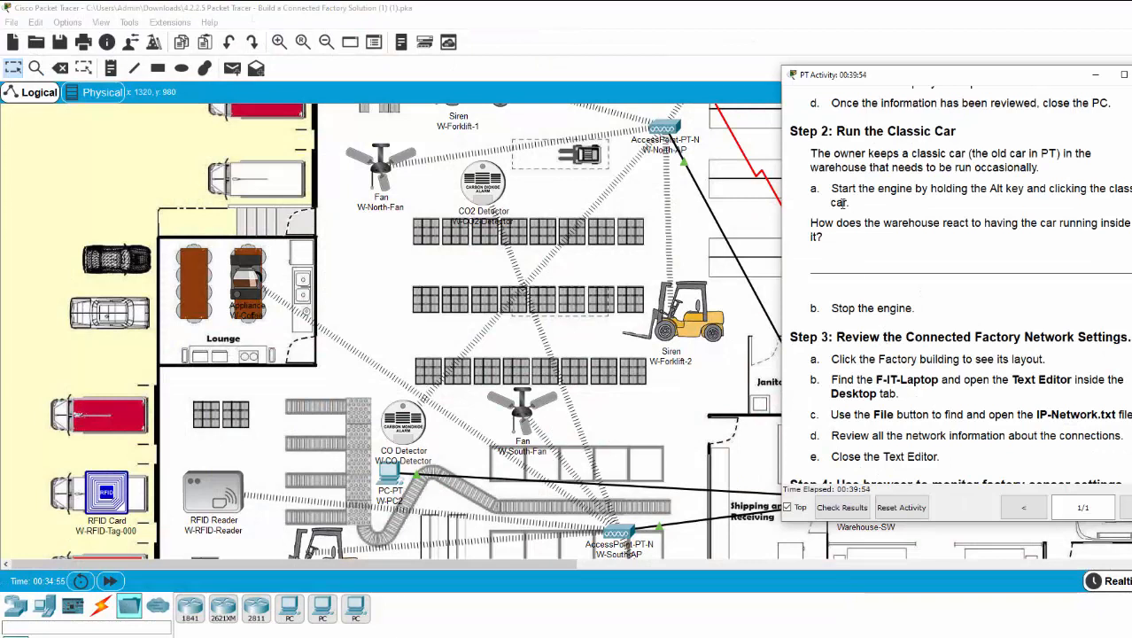
mouse_move(938, 144)
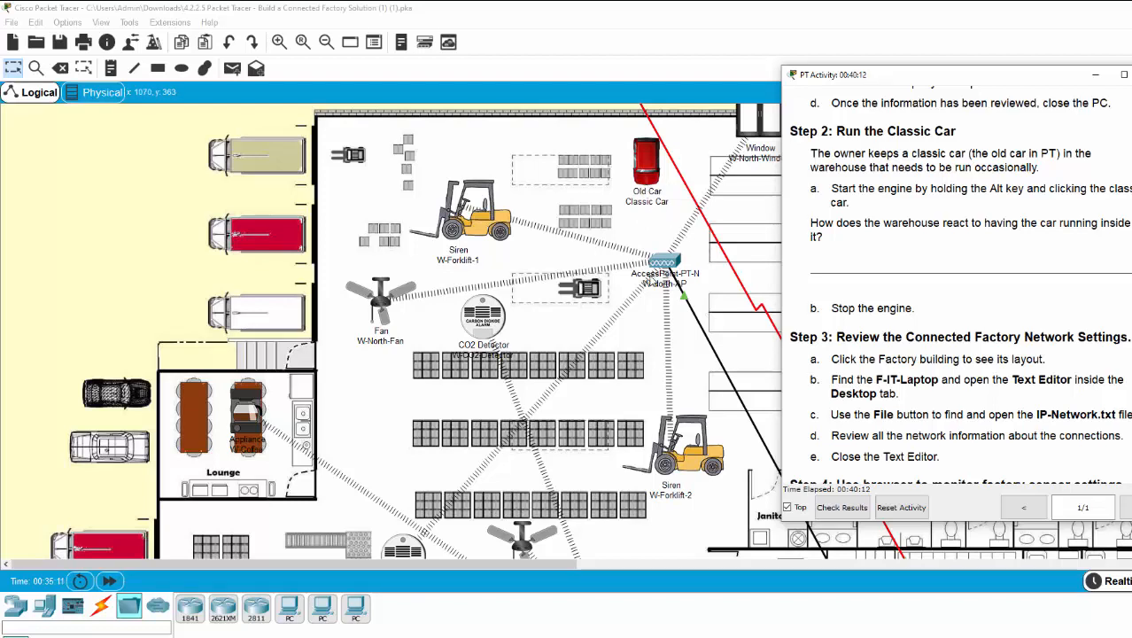
scroll("down", 3)
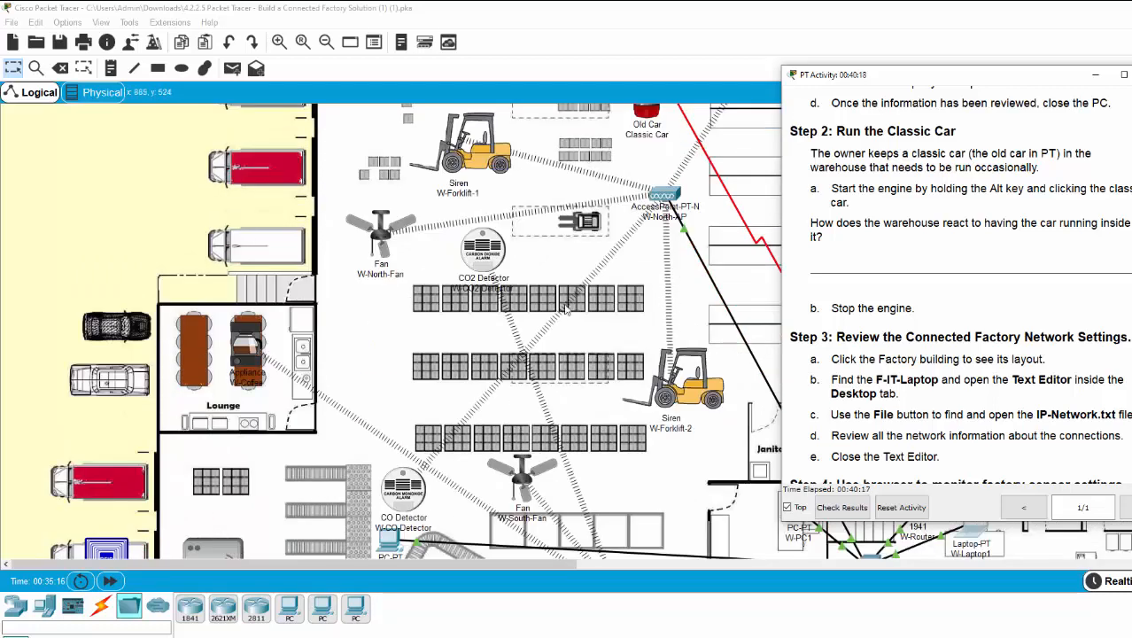
mouse_move(700, 235)
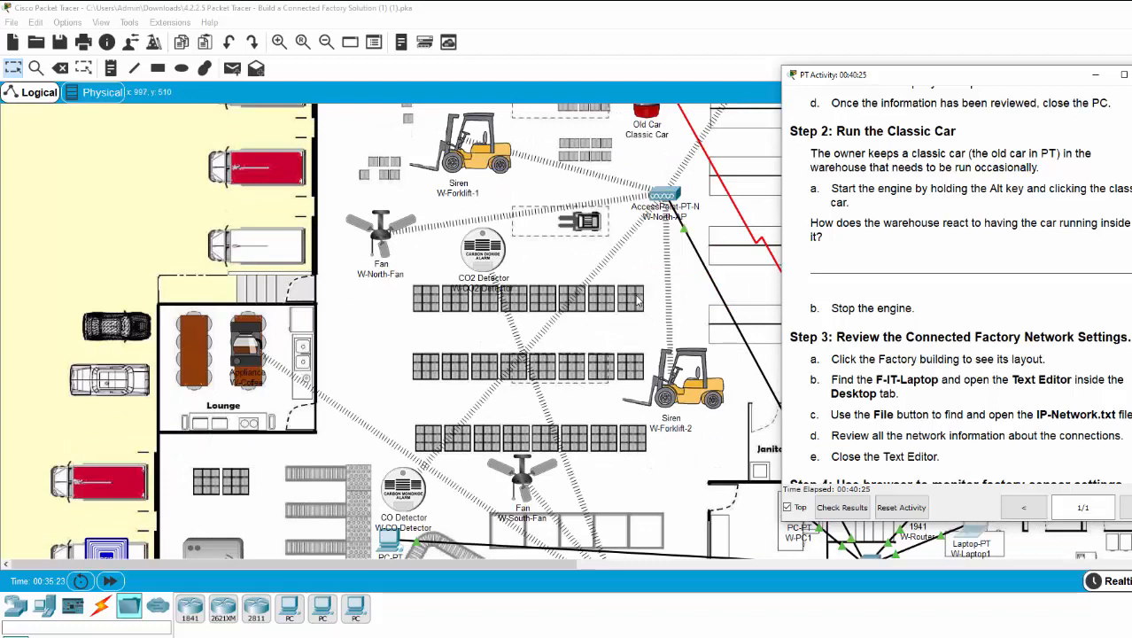
mouse_move(680, 284)
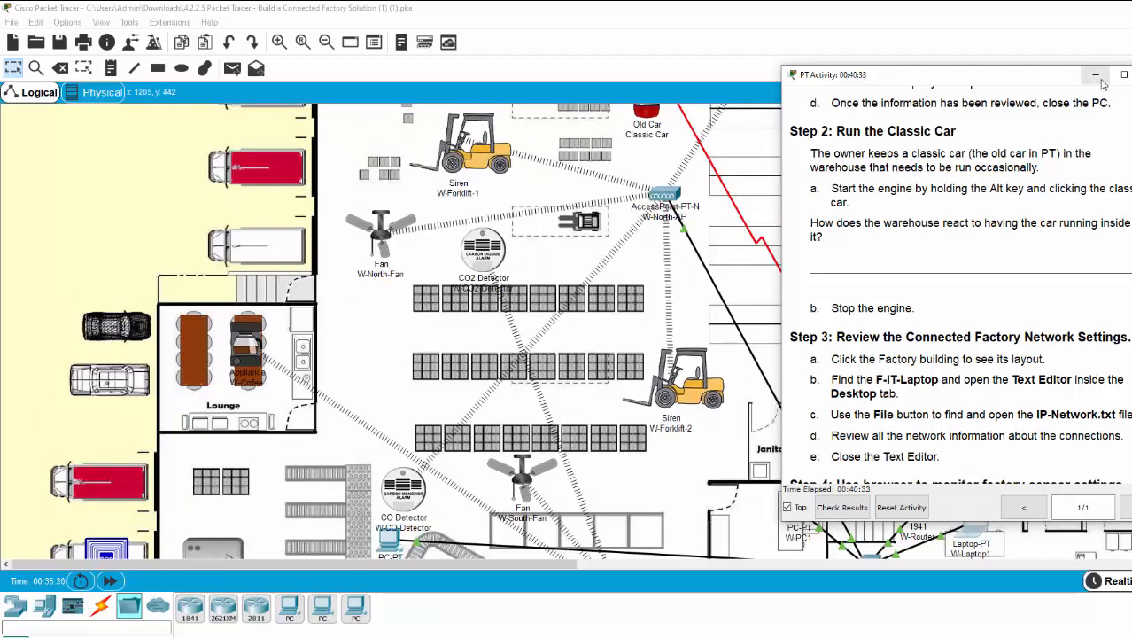
left_click(1094, 75)
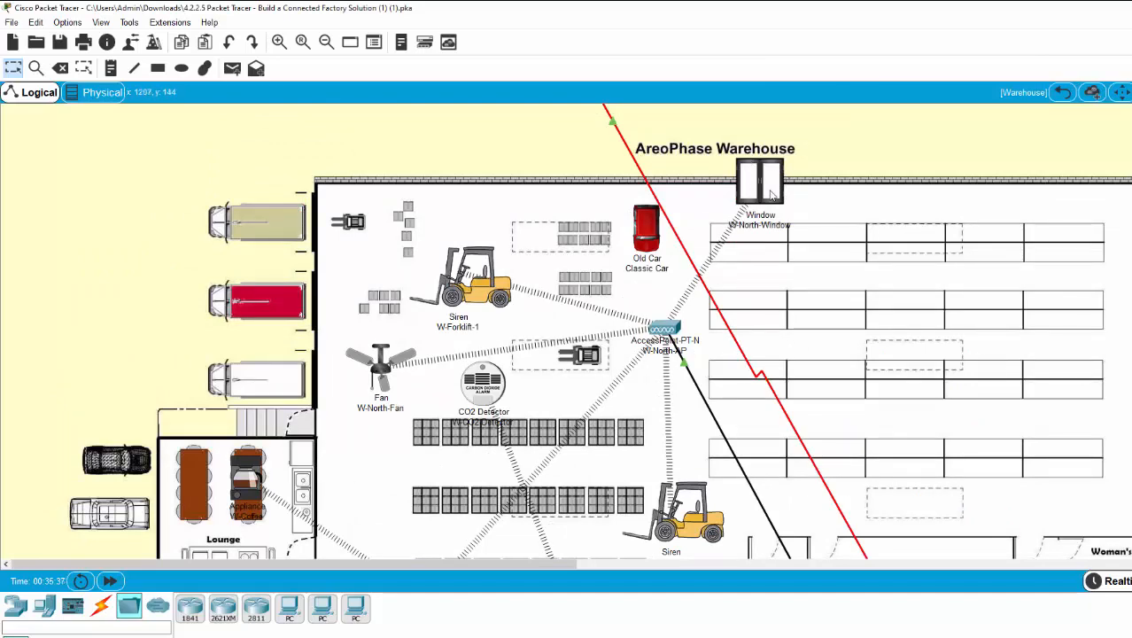
scroll("down", 3)
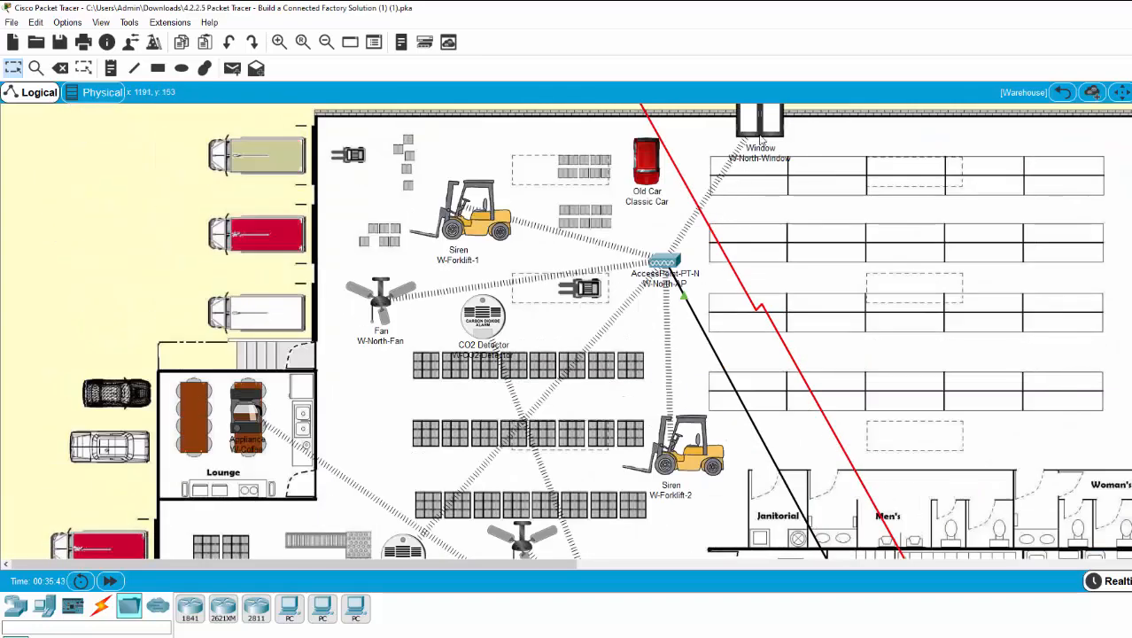
mouse_move(1017, 207)
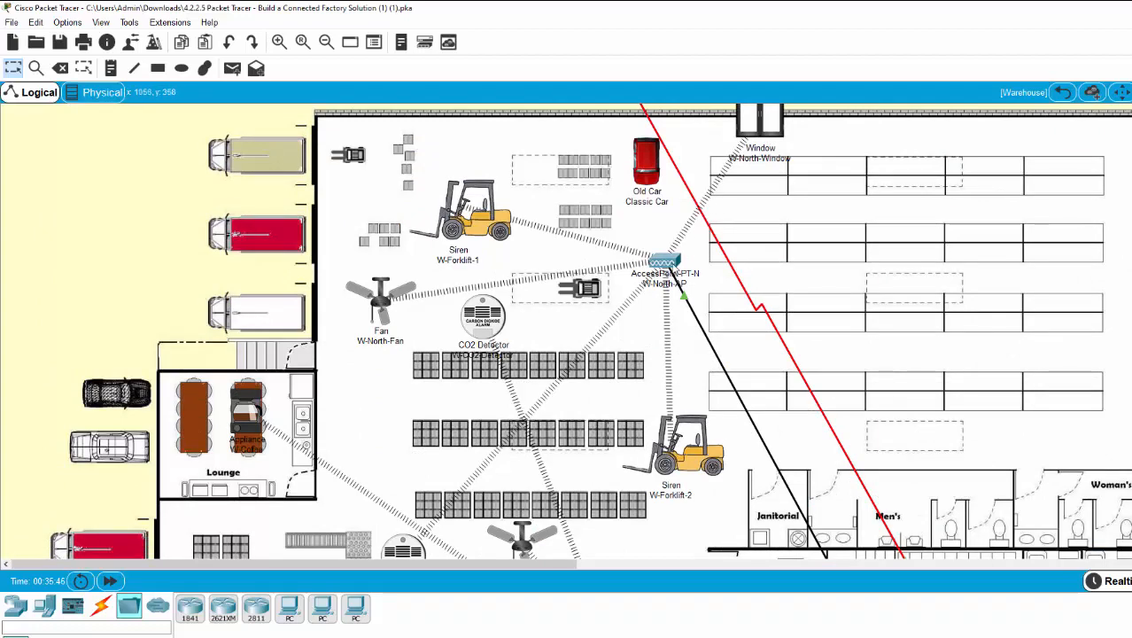
mouse_move(664, 266)
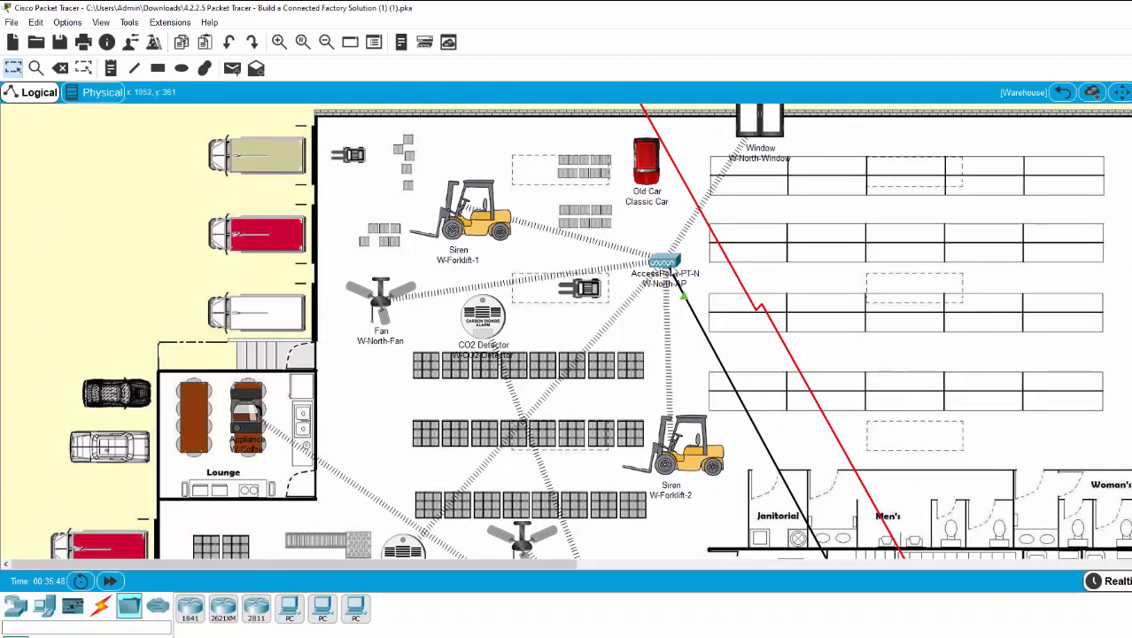
scroll("down", 3)
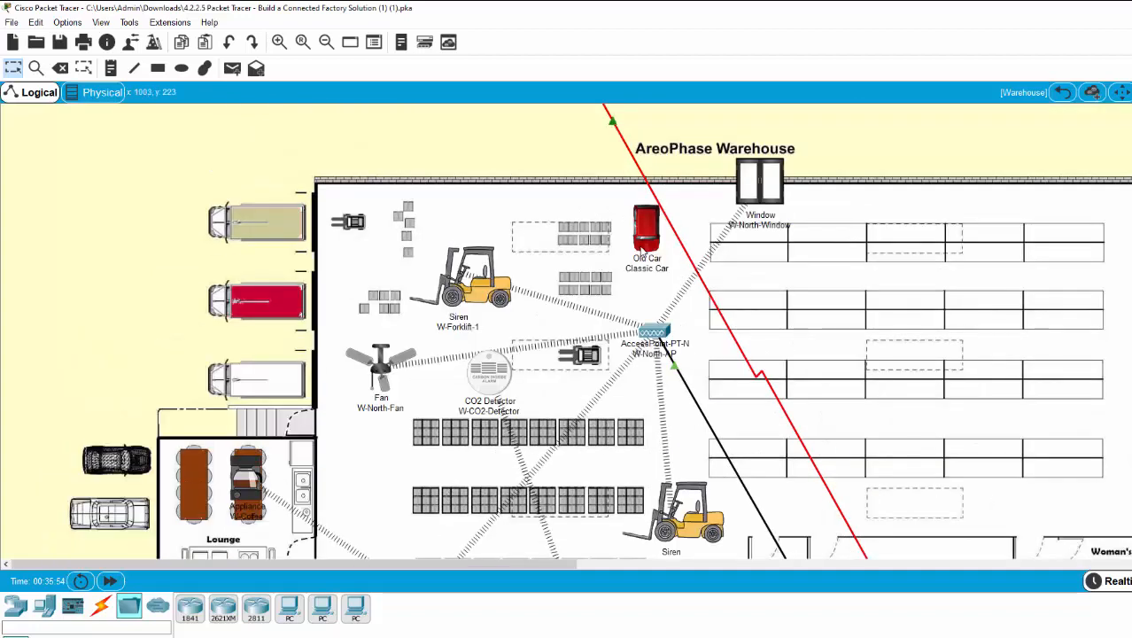
scroll("down", 3)
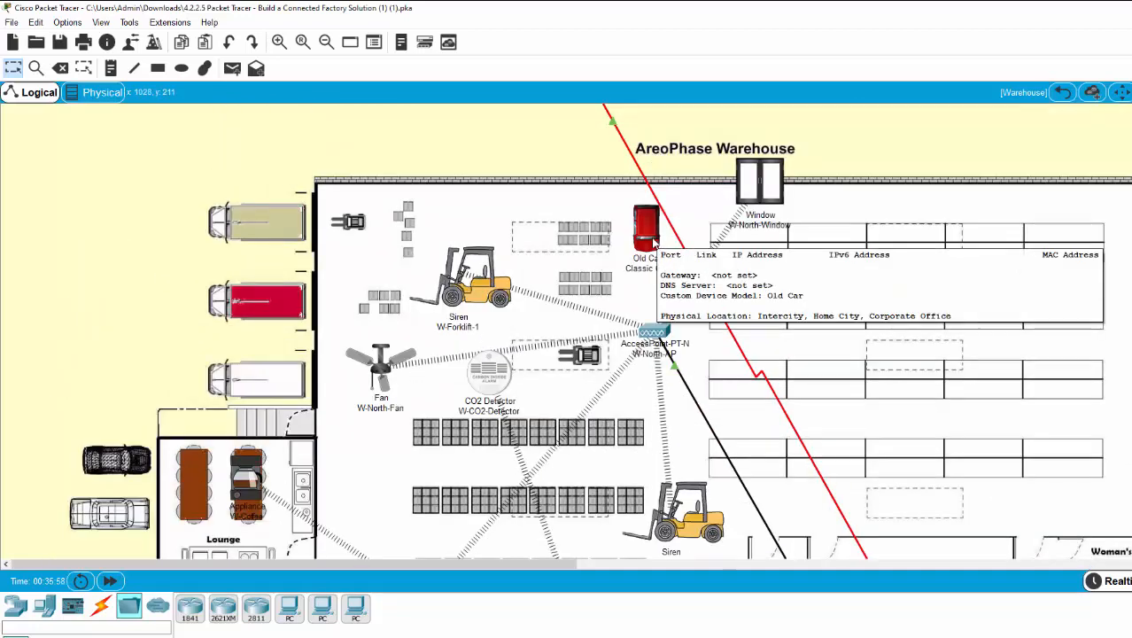
mouse_move(648, 232)
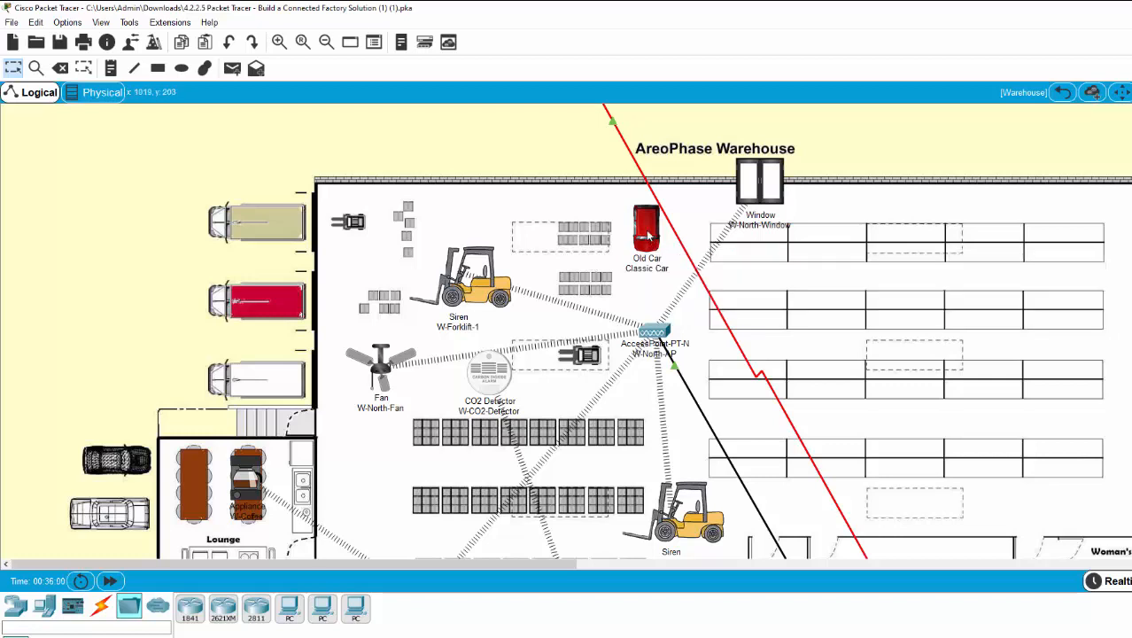
mouse_move(644, 230)
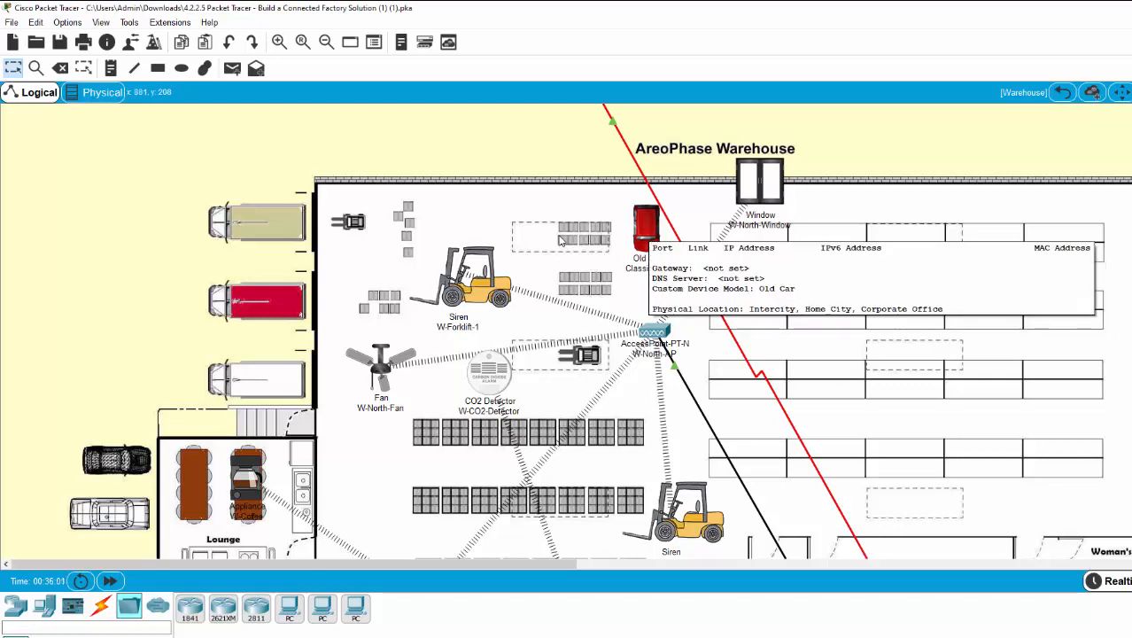
mouse_move(633, 253)
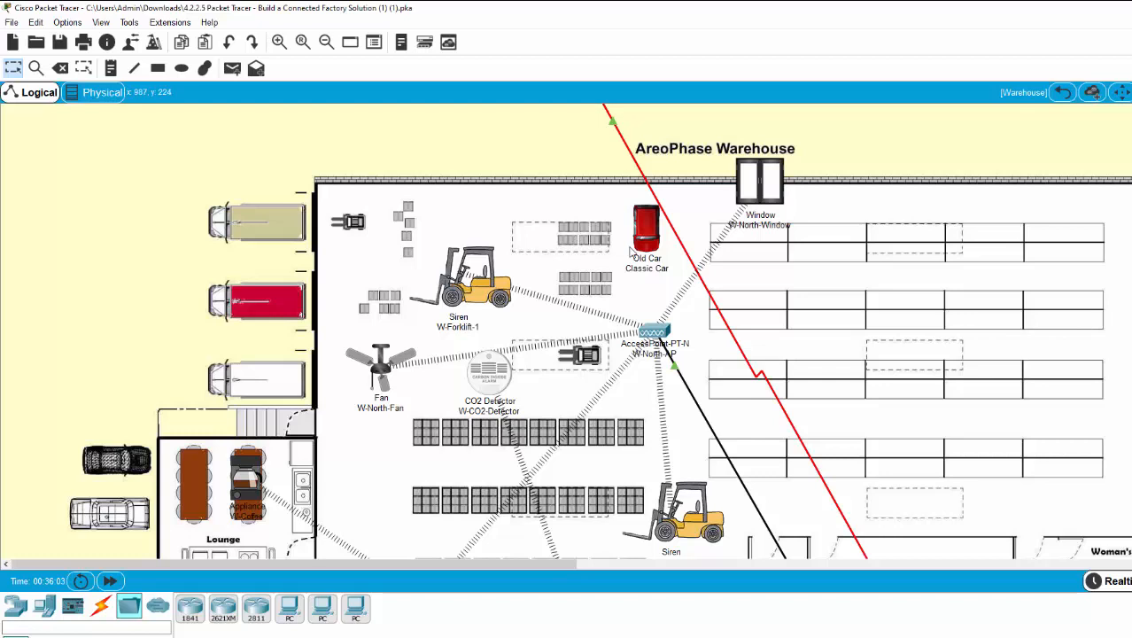
mouse_move(631, 244)
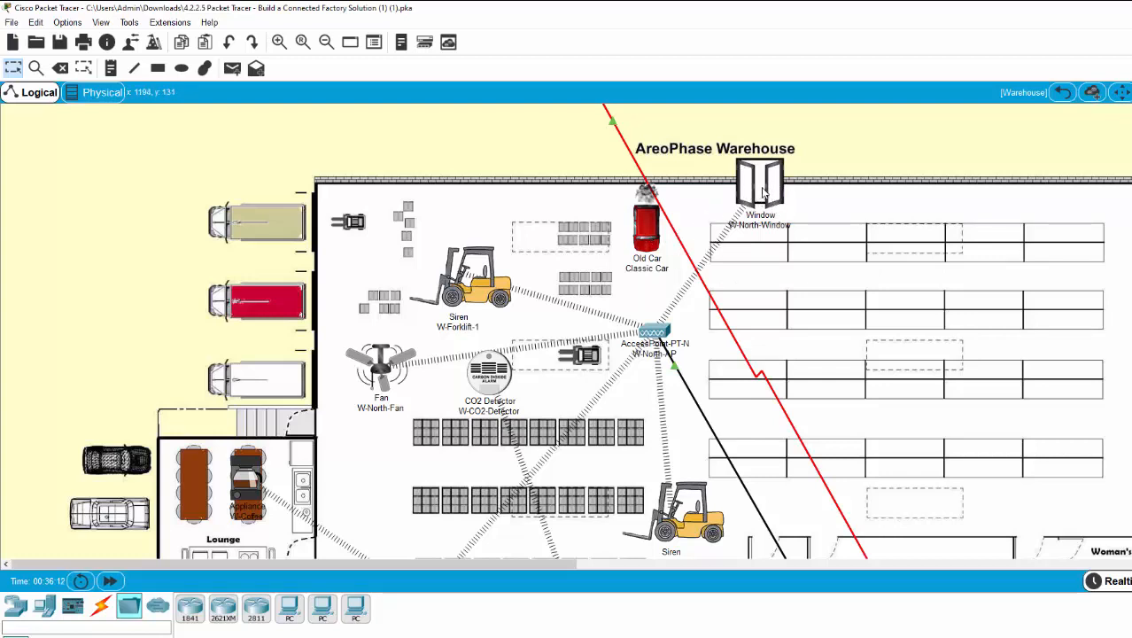
mouse_move(777, 188)
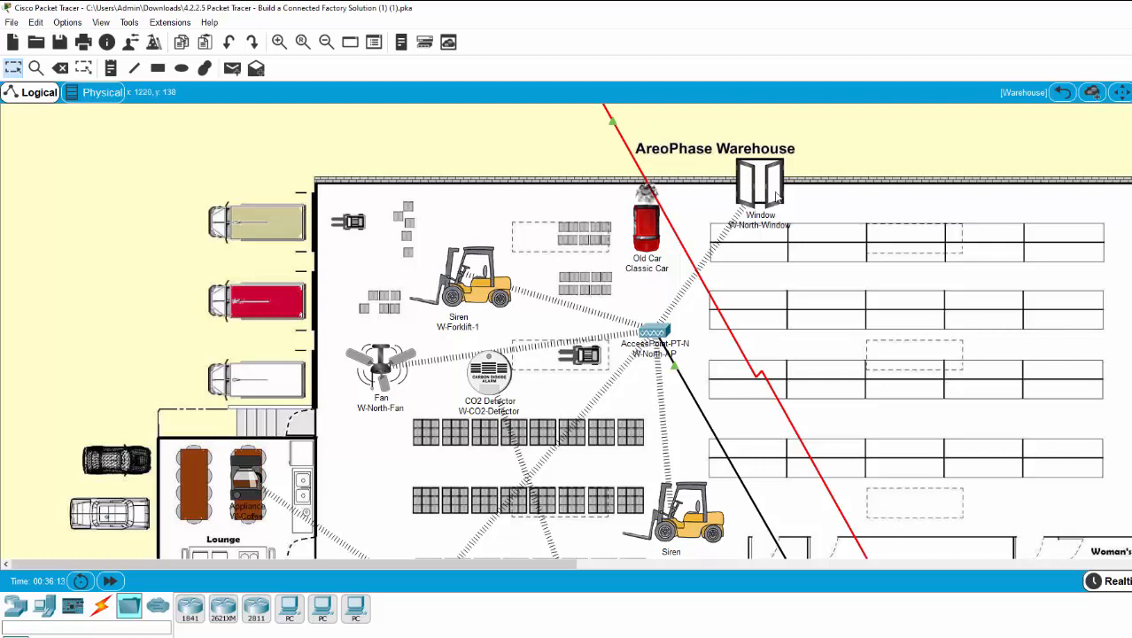
mouse_move(682, 205)
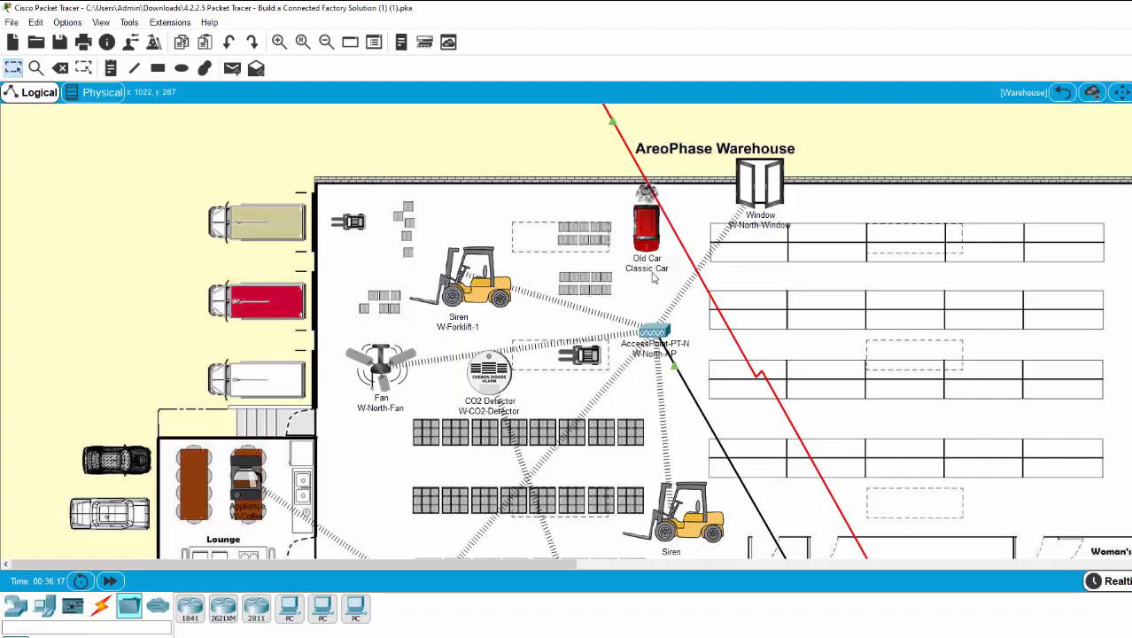
mouse_move(641, 244)
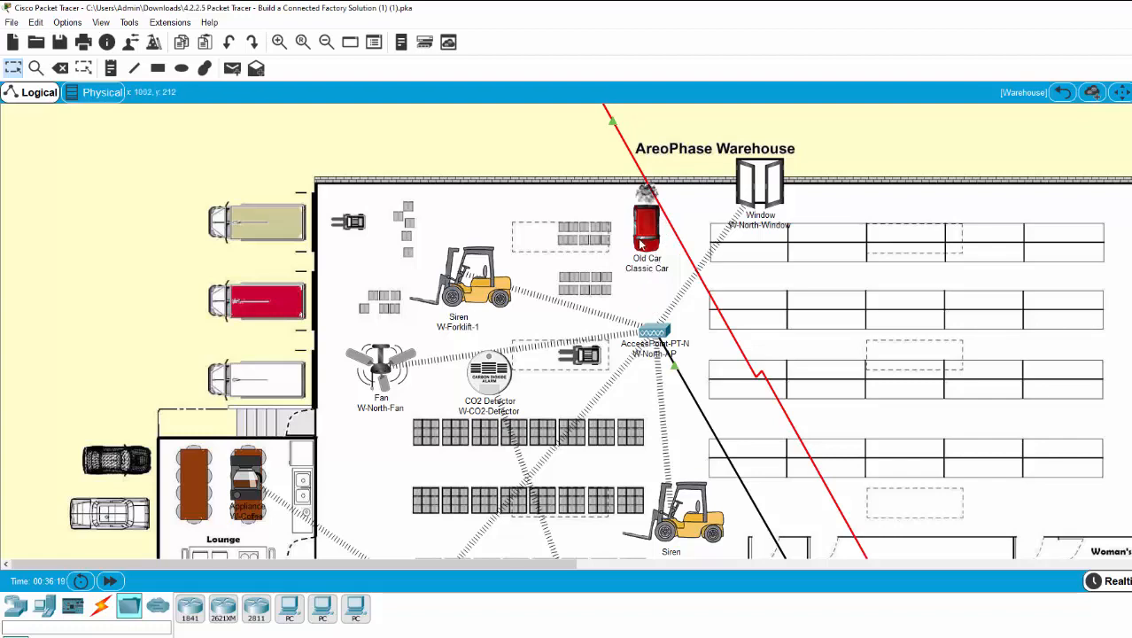
Scroll to watch the W-North-Window open and W-North-Fan spin after starting the Old Car
scroll("down", 3)
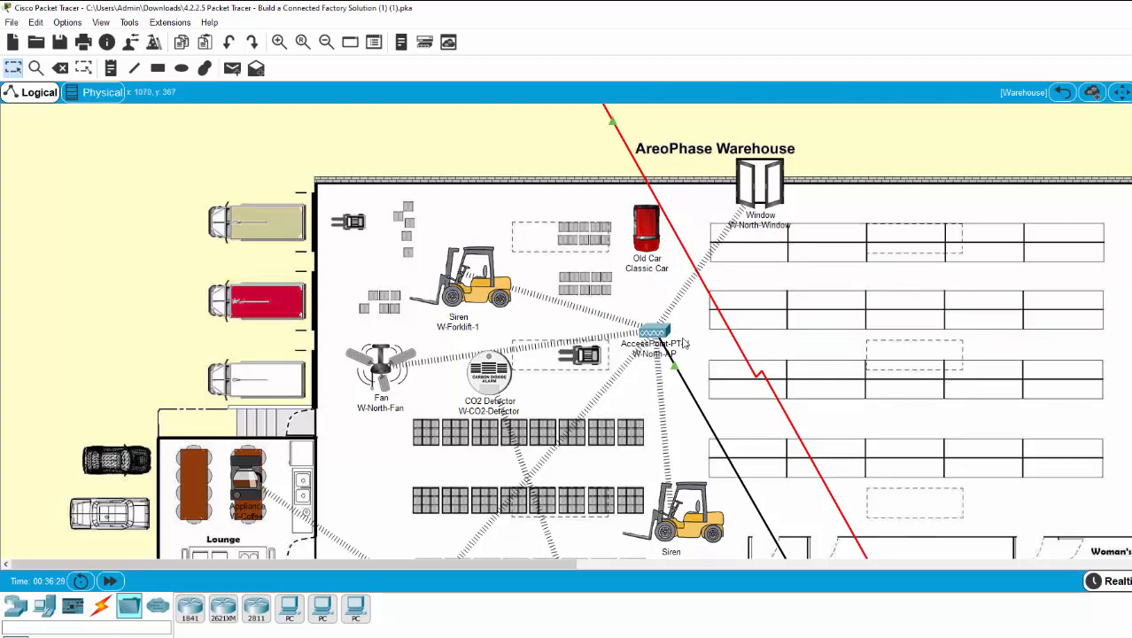
mouse_move(671, 283)
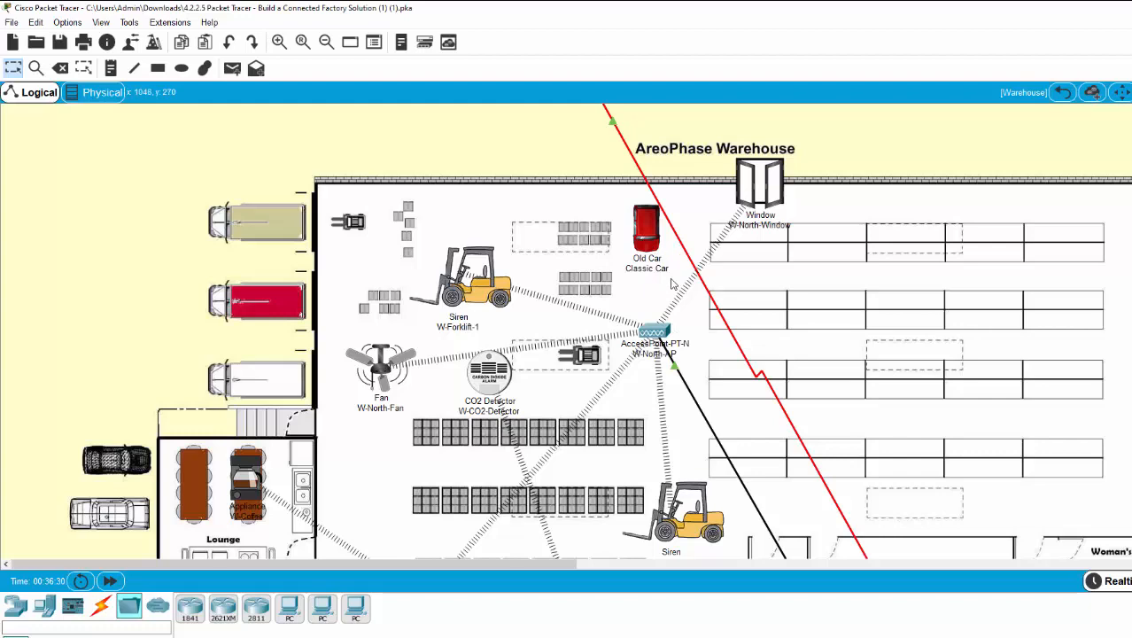
mouse_move(653, 332)
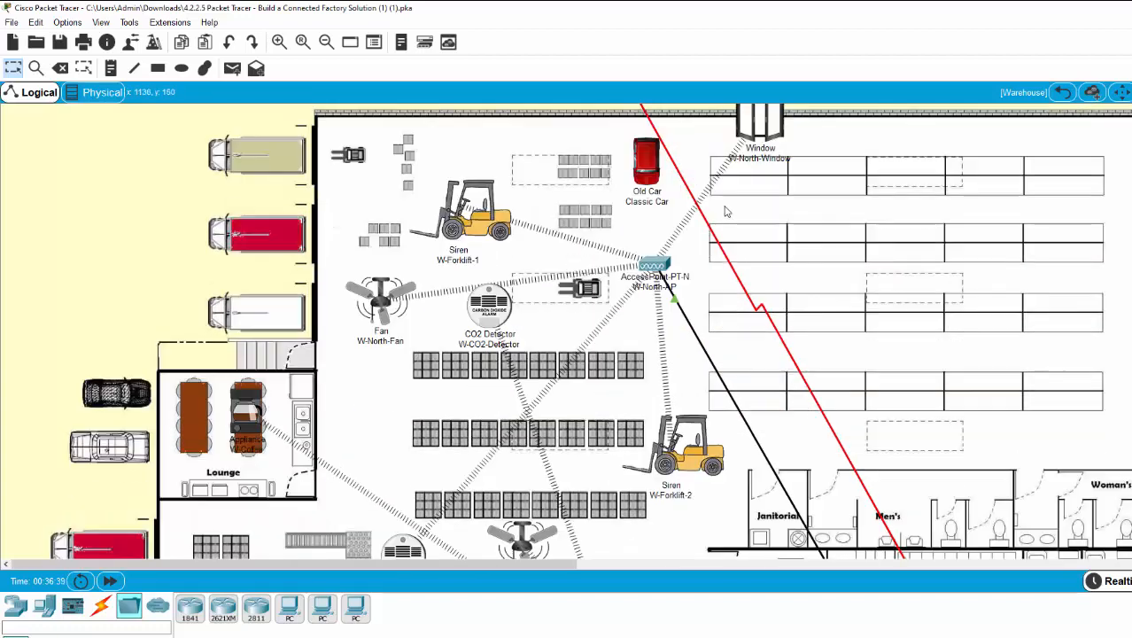
mouse_move(774, 184)
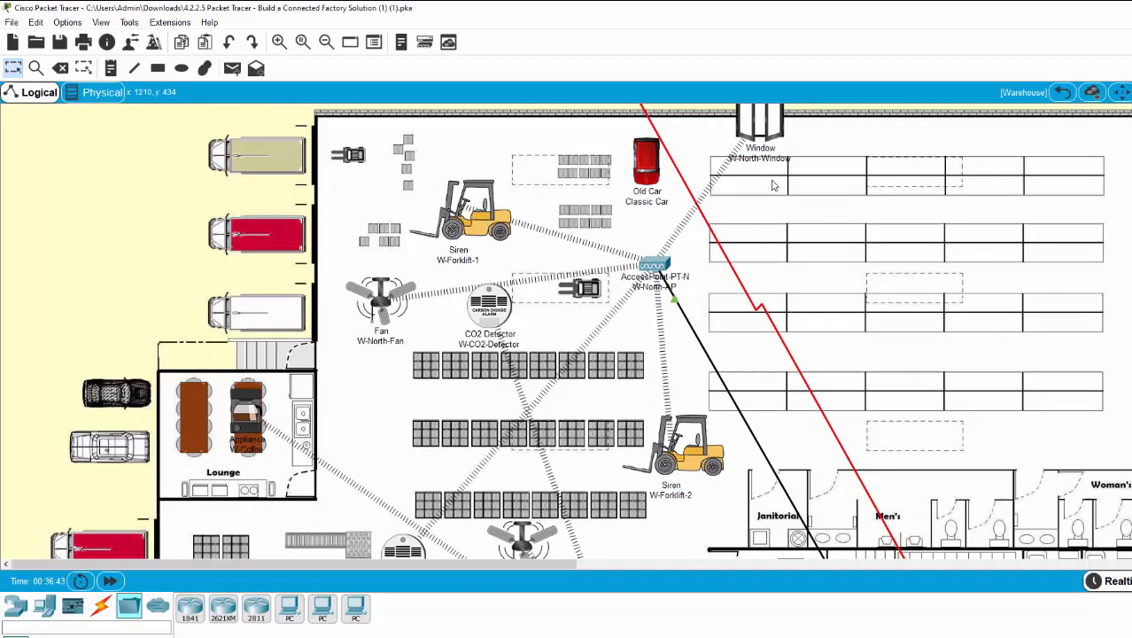
Scroll down to the southern warehouse with the CO detector, South fan, RFID reader and Warehouse-SW
scroll("down", 3)
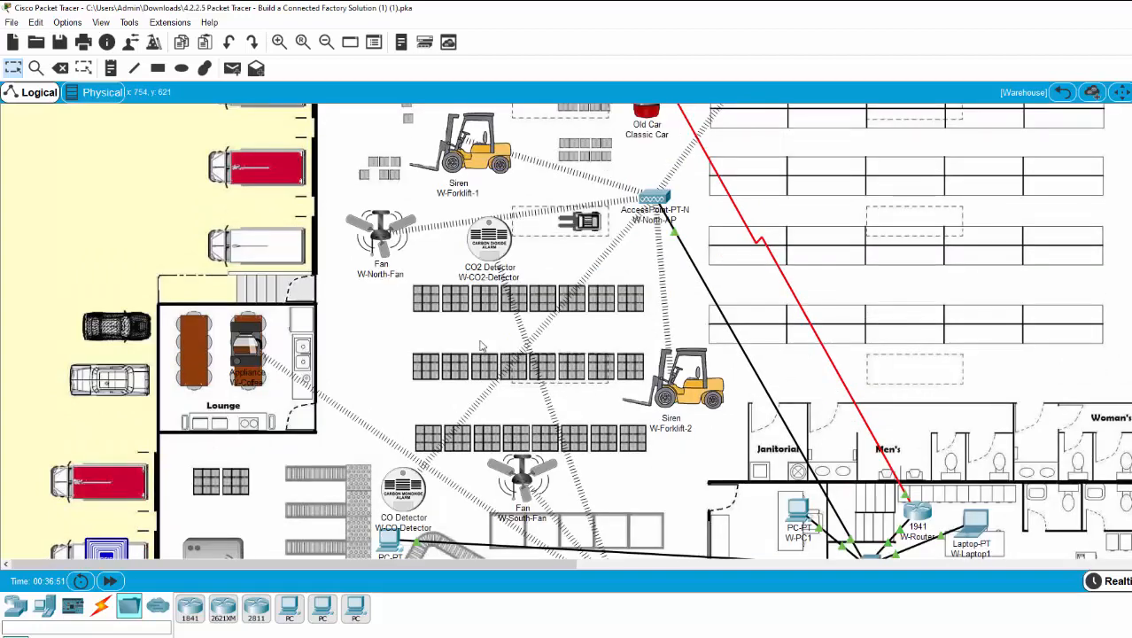
mouse_move(592, 396)
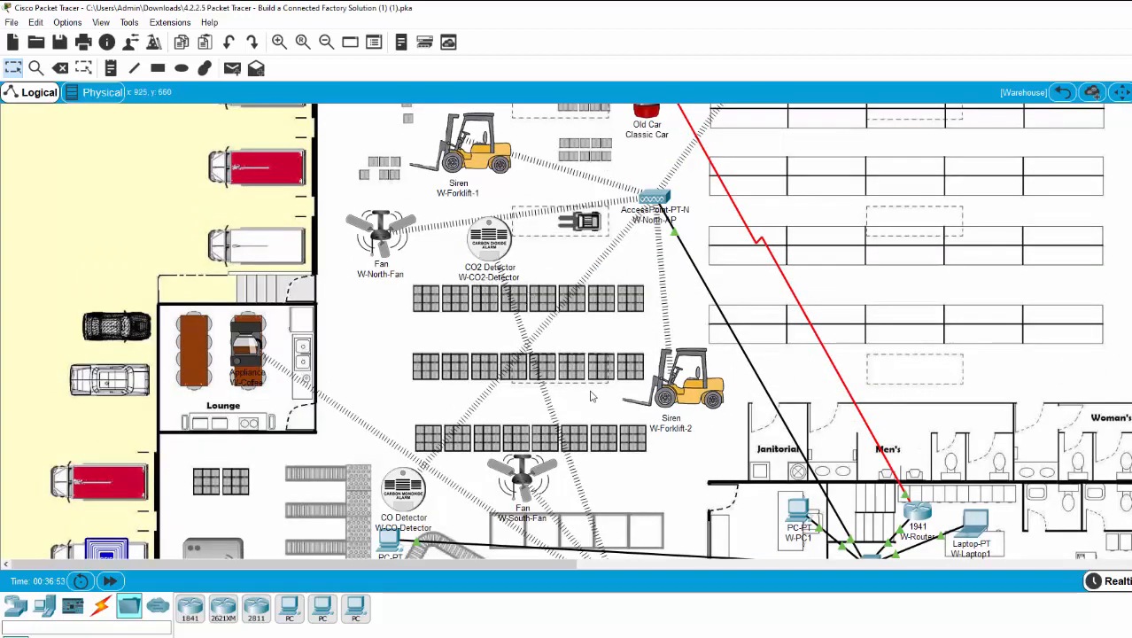
scroll("down", 3)
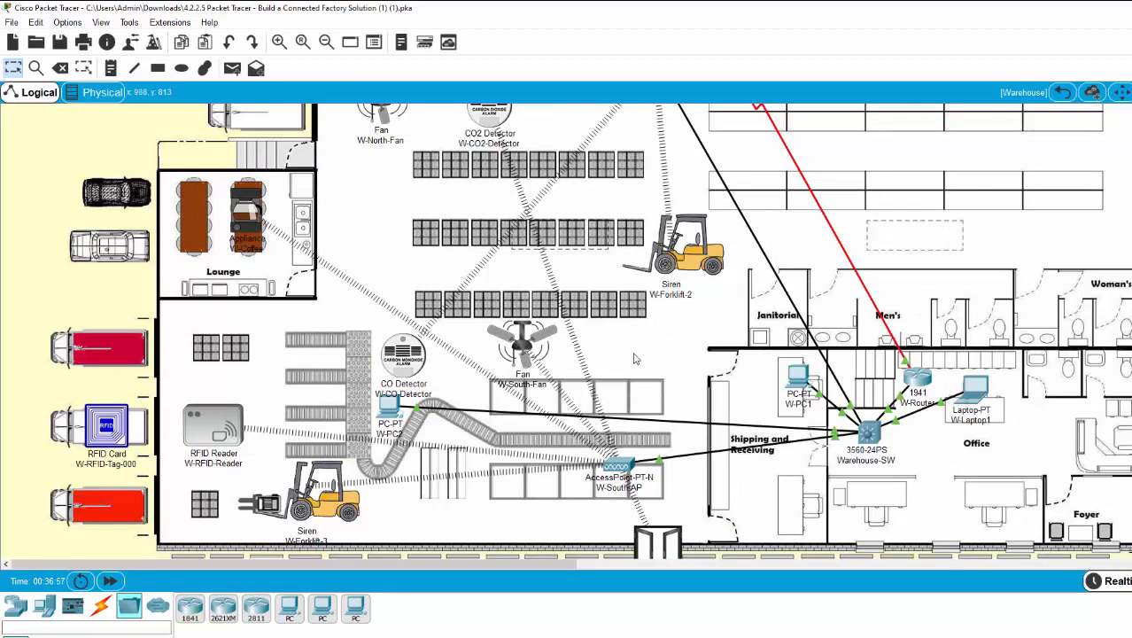
mouse_move(611, 371)
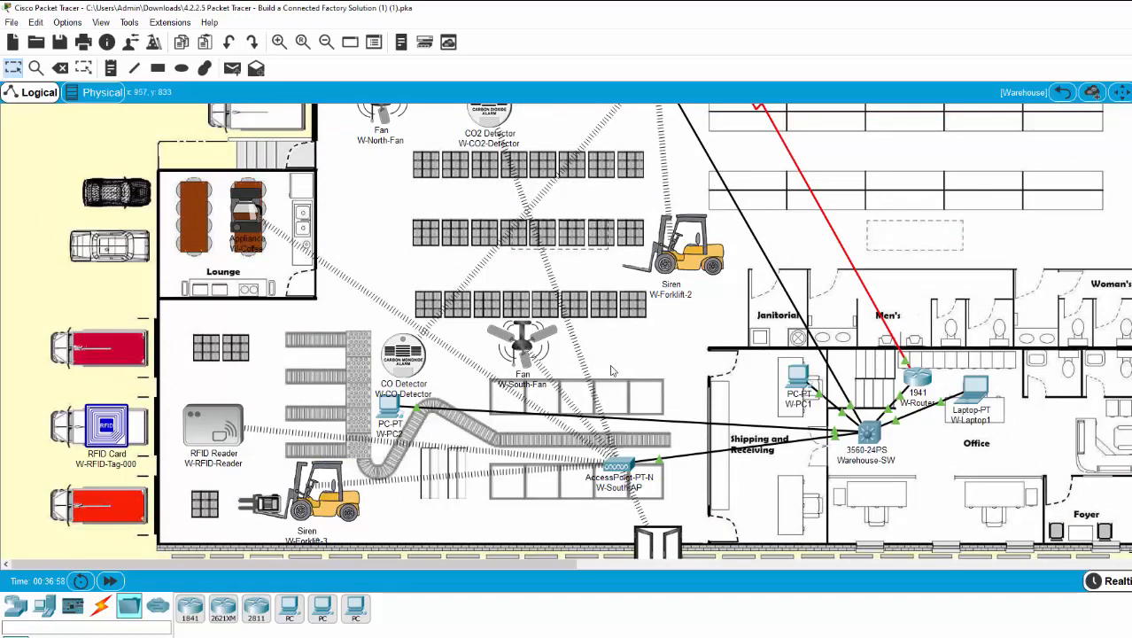